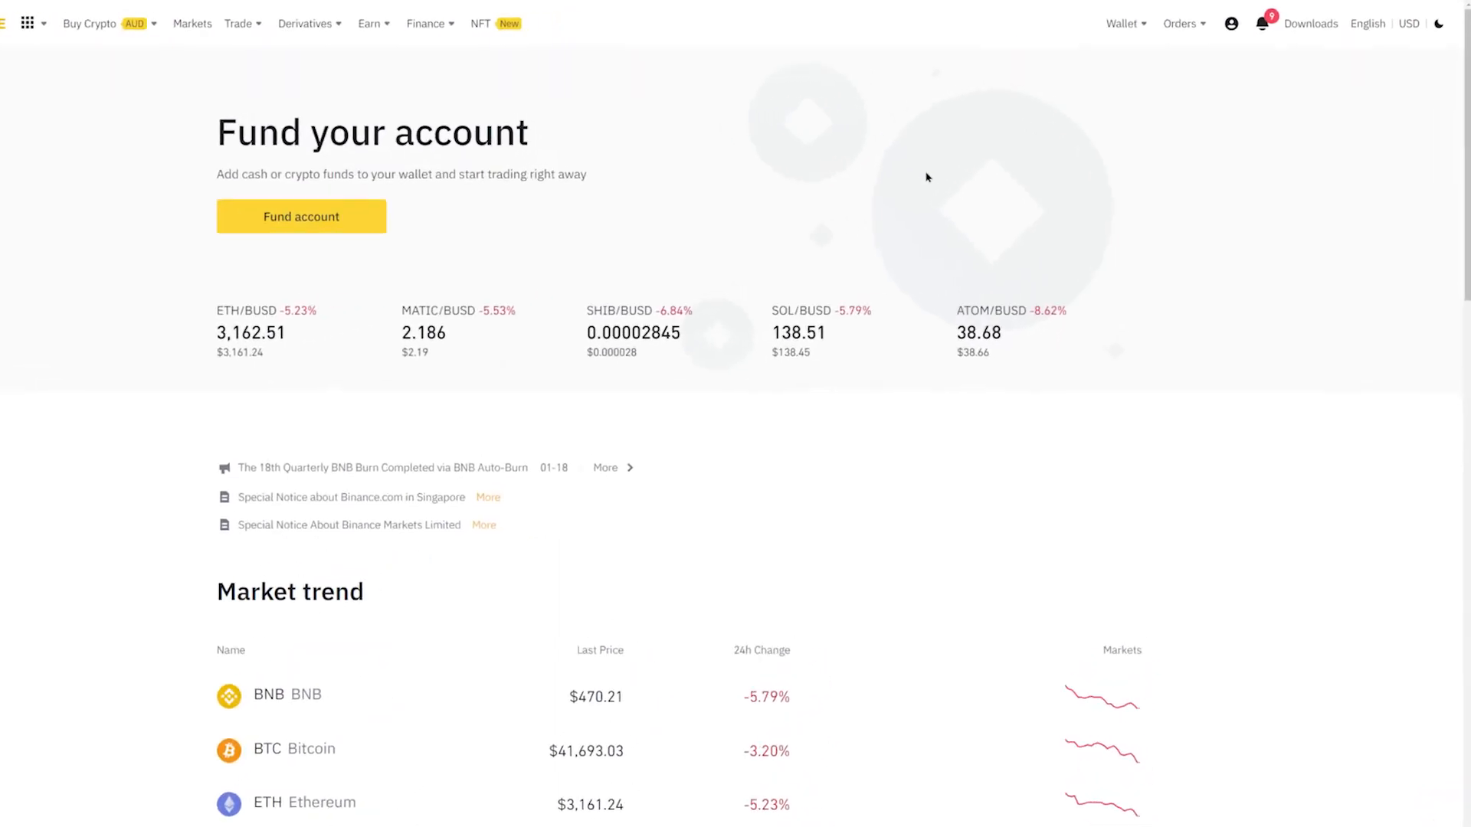
Step: Create the Cryptohopper API key and enable Spot & Margin Trading, then save its permissions
click(1230, 23)
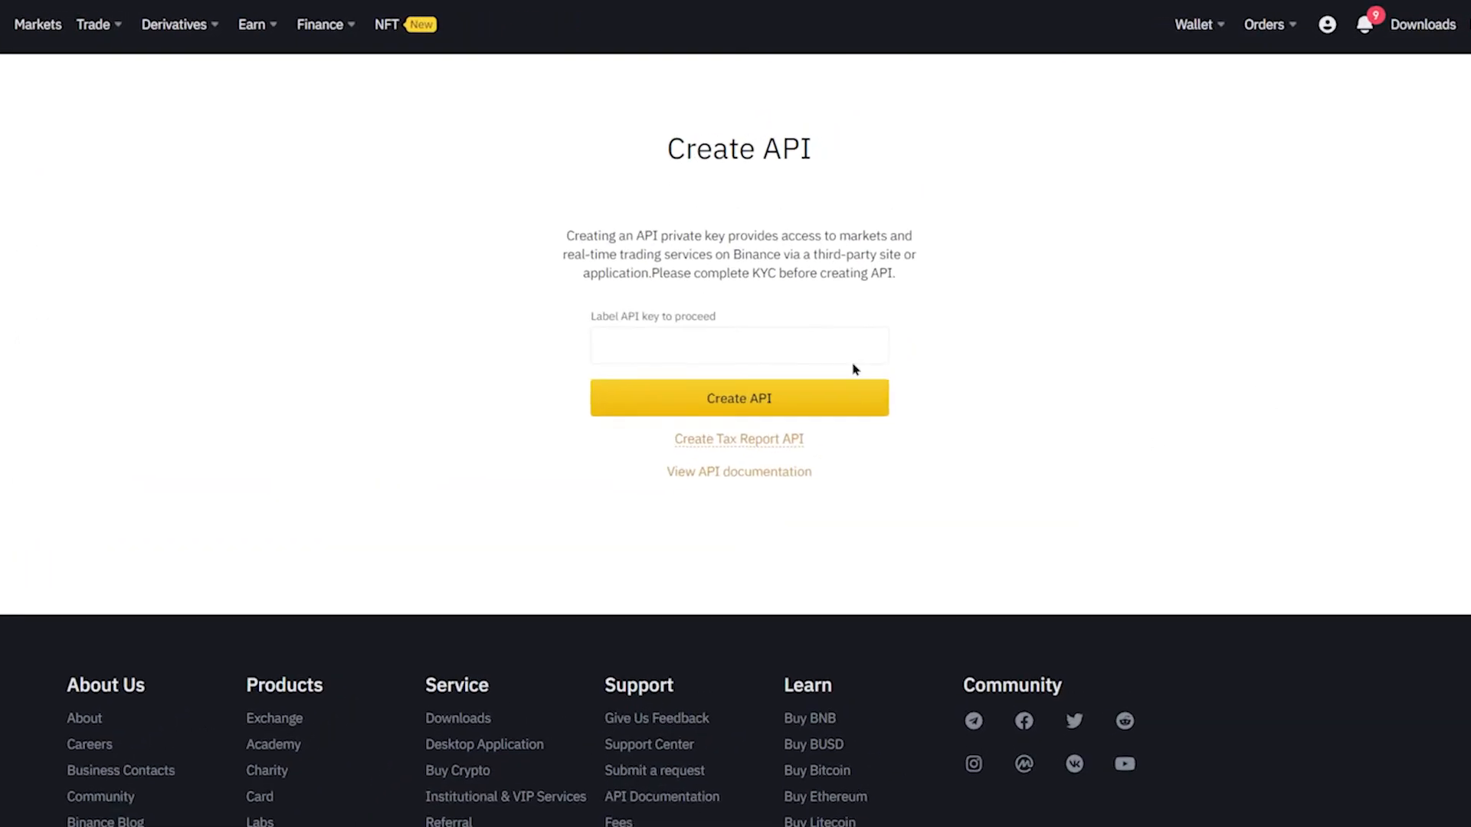
text(Cryptohopper)
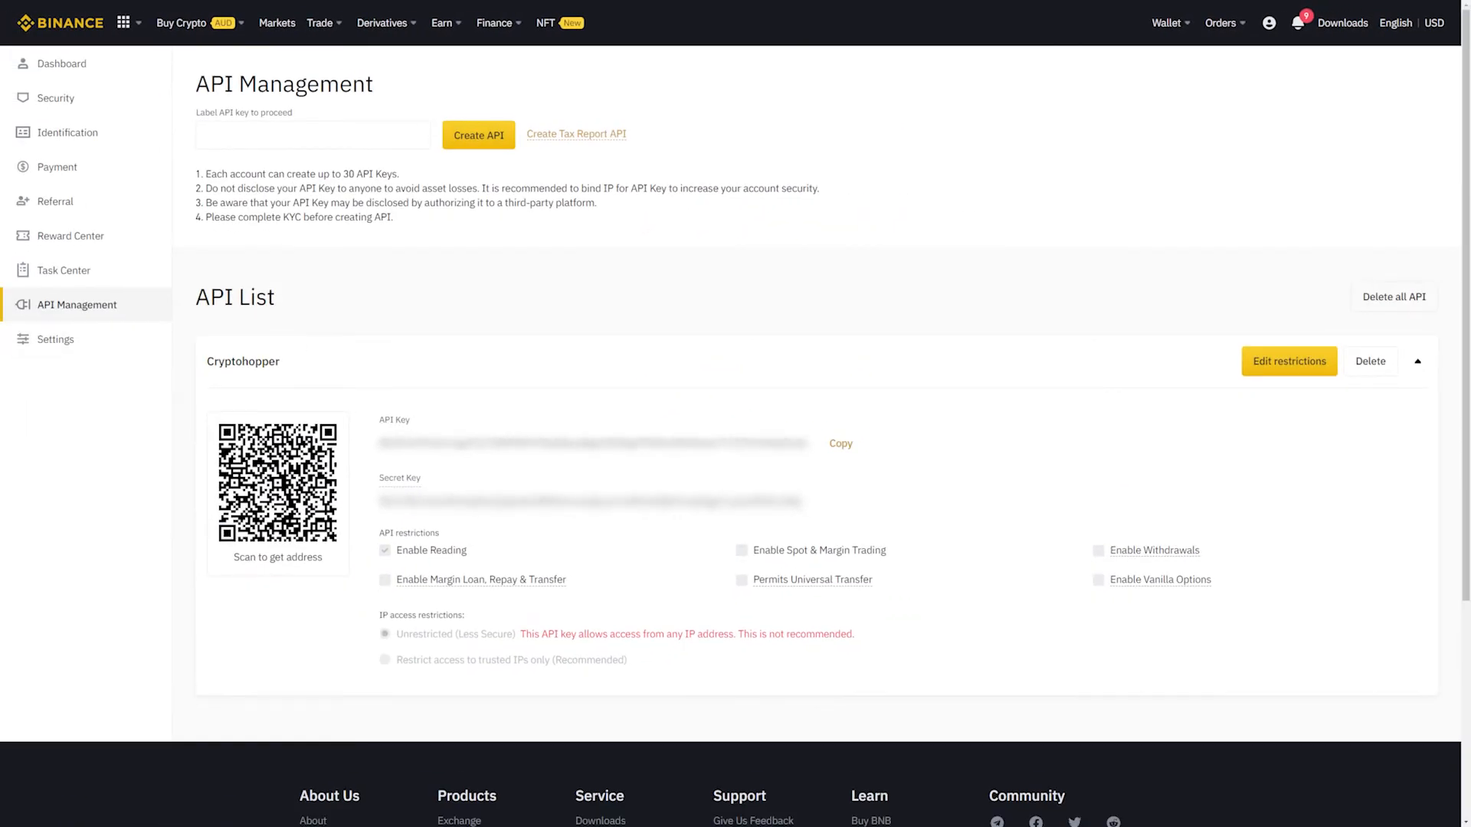
click(1288, 362)
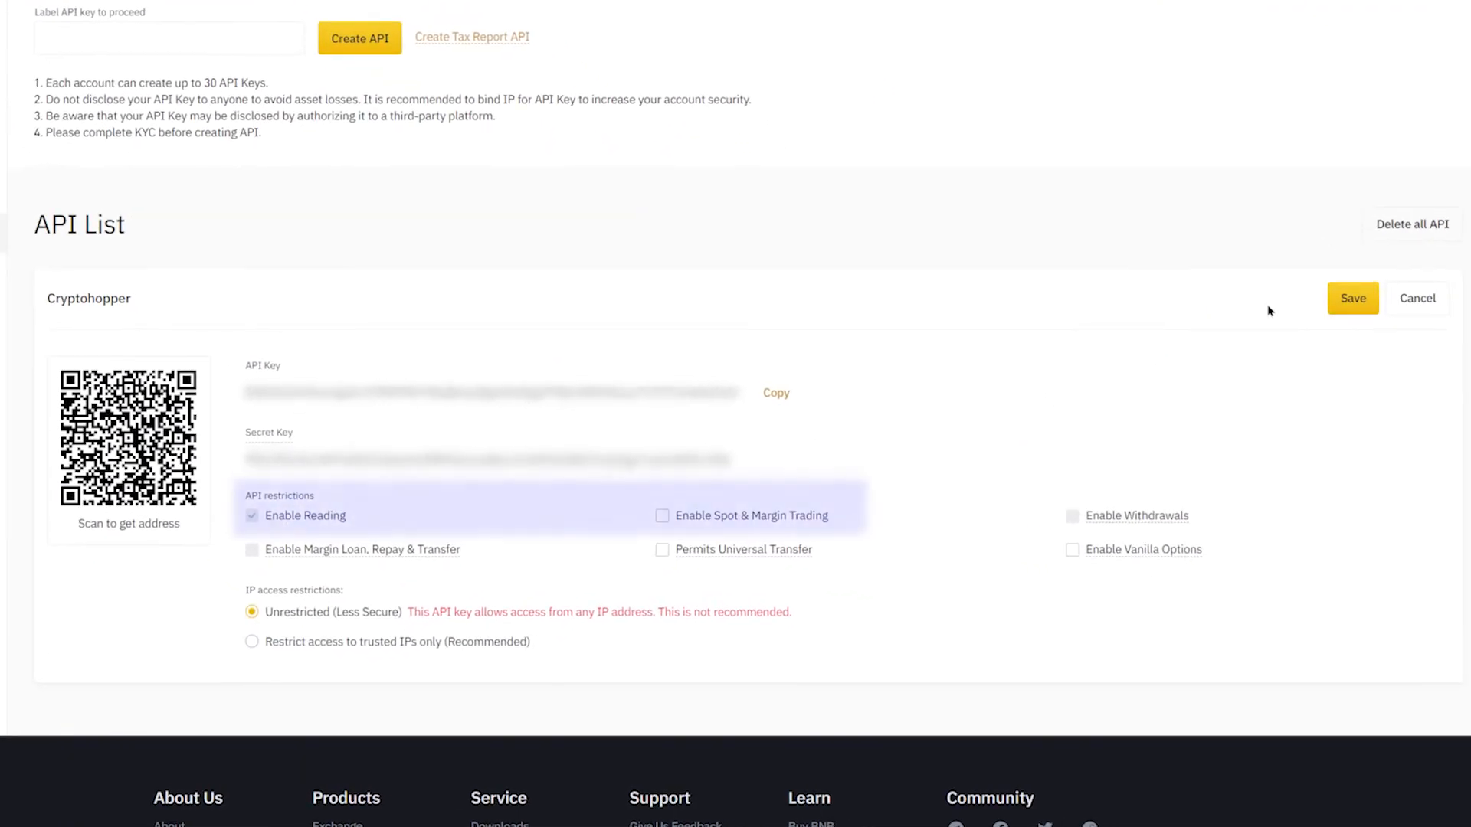
click(662, 515)
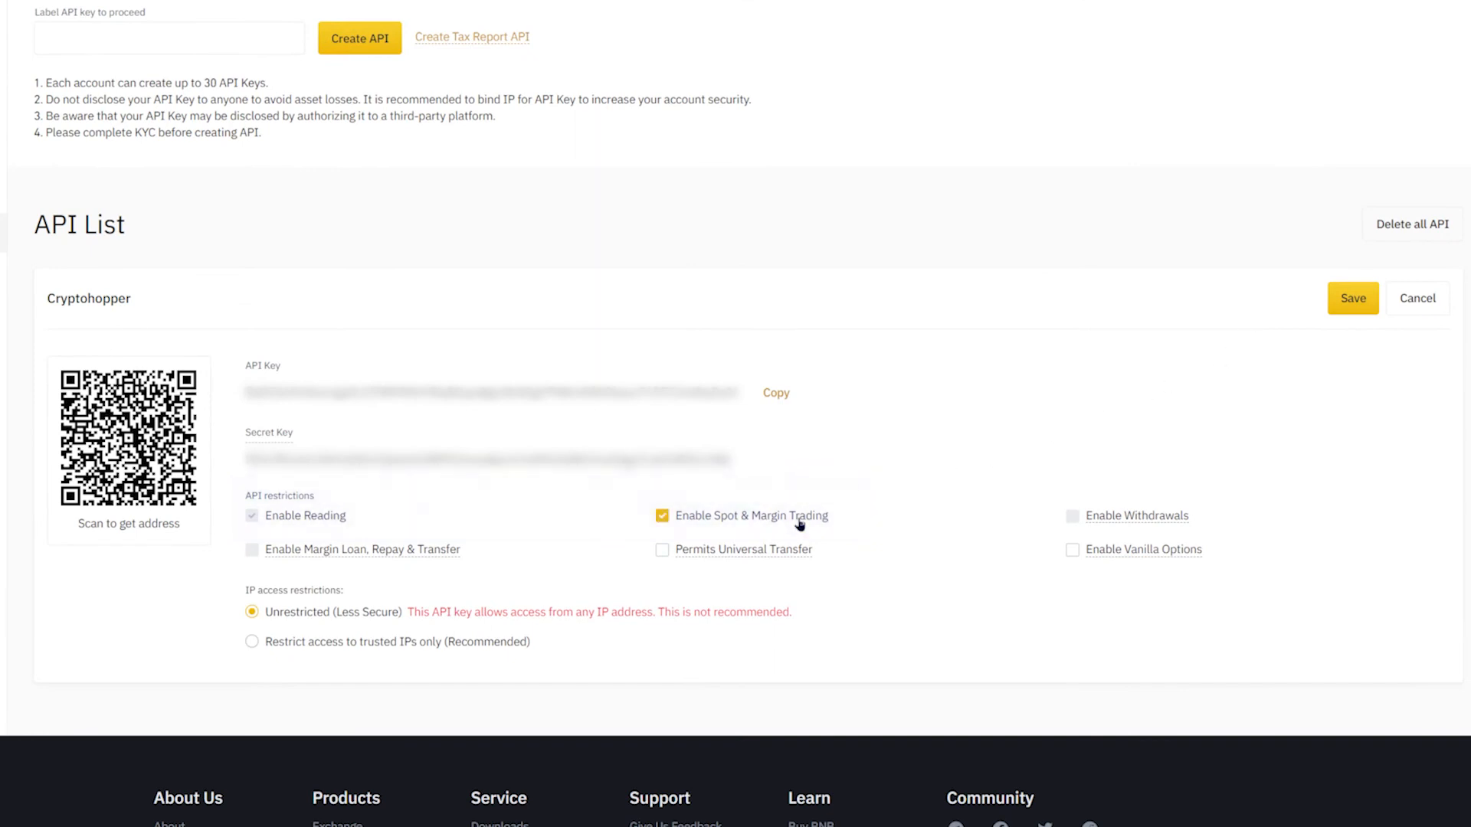
click(1351, 298)
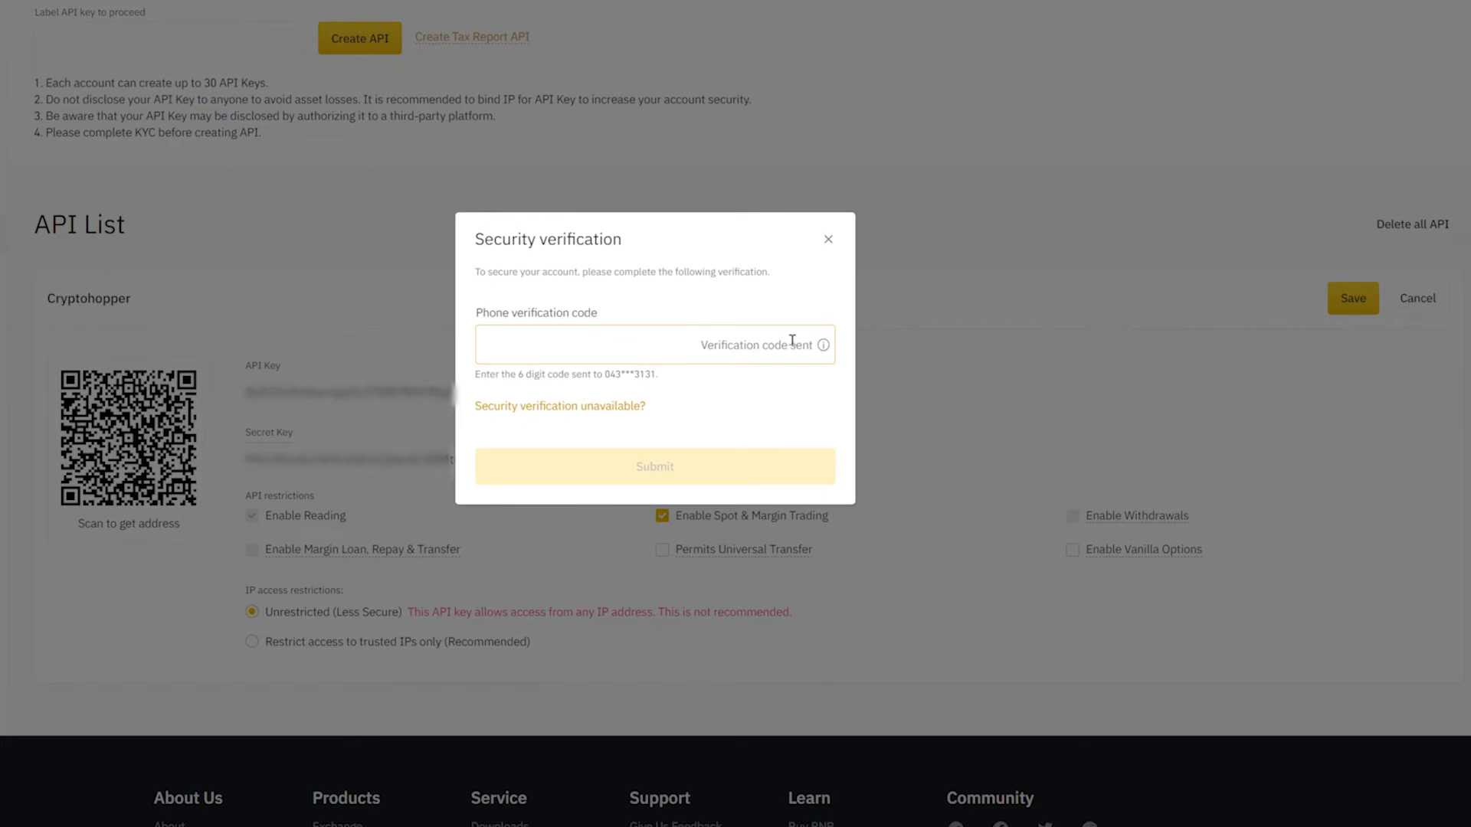
text(063)
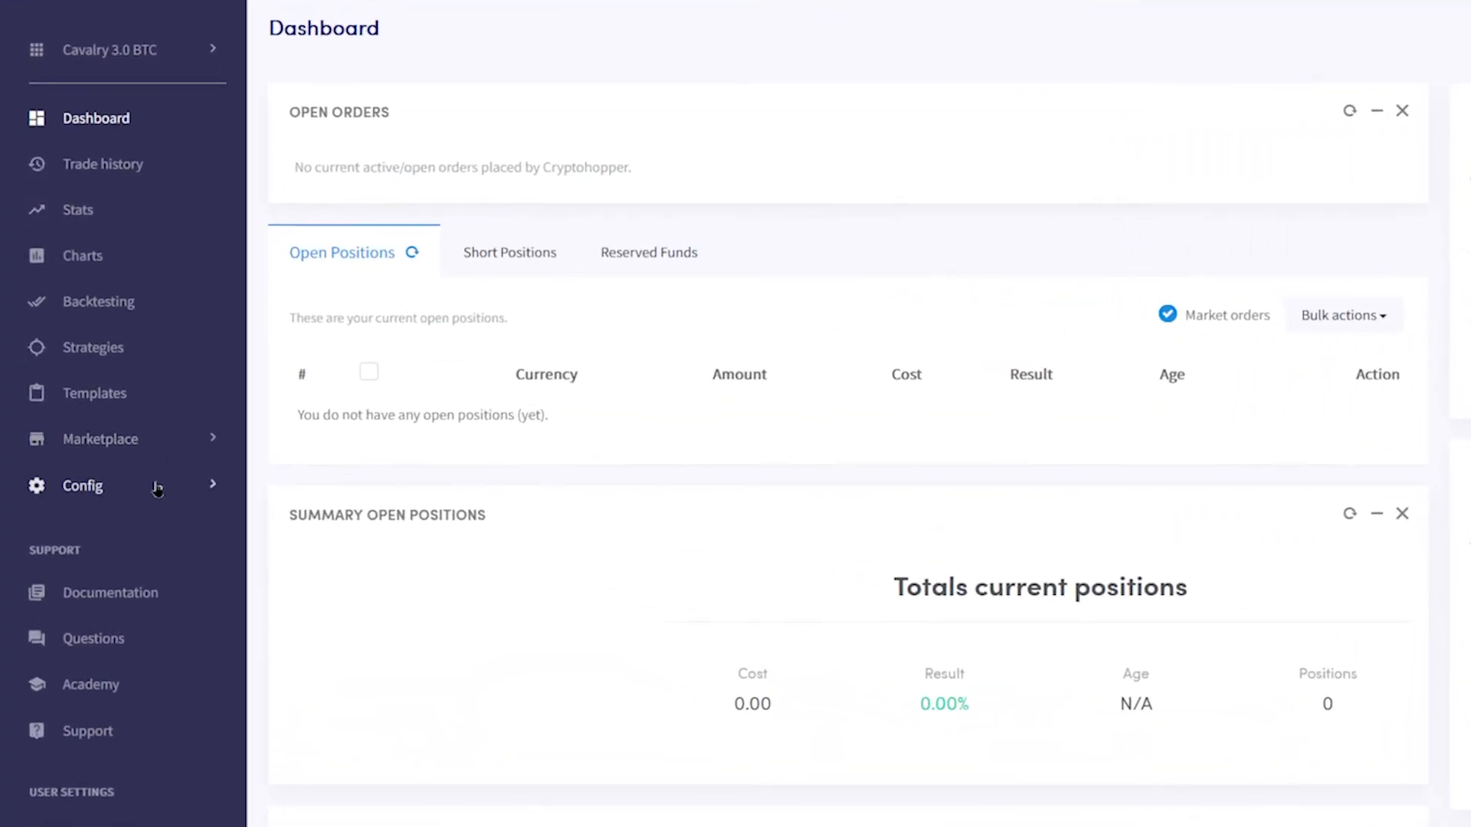
Step: Reach the Cavalry 3.0 BTC hopper's Baseconfig exchange settings via the Config section
click(83, 485)
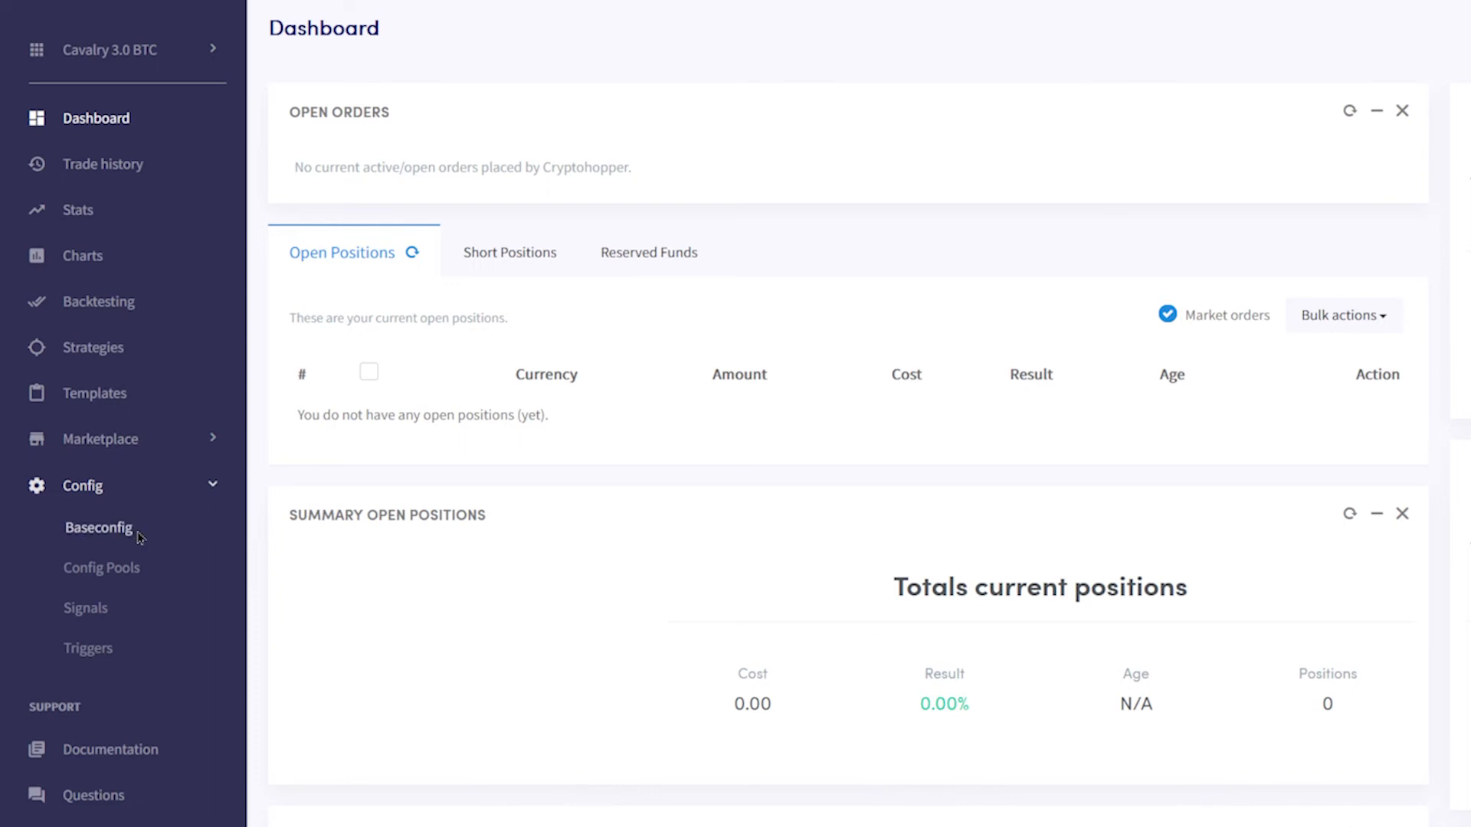
click(98, 529)
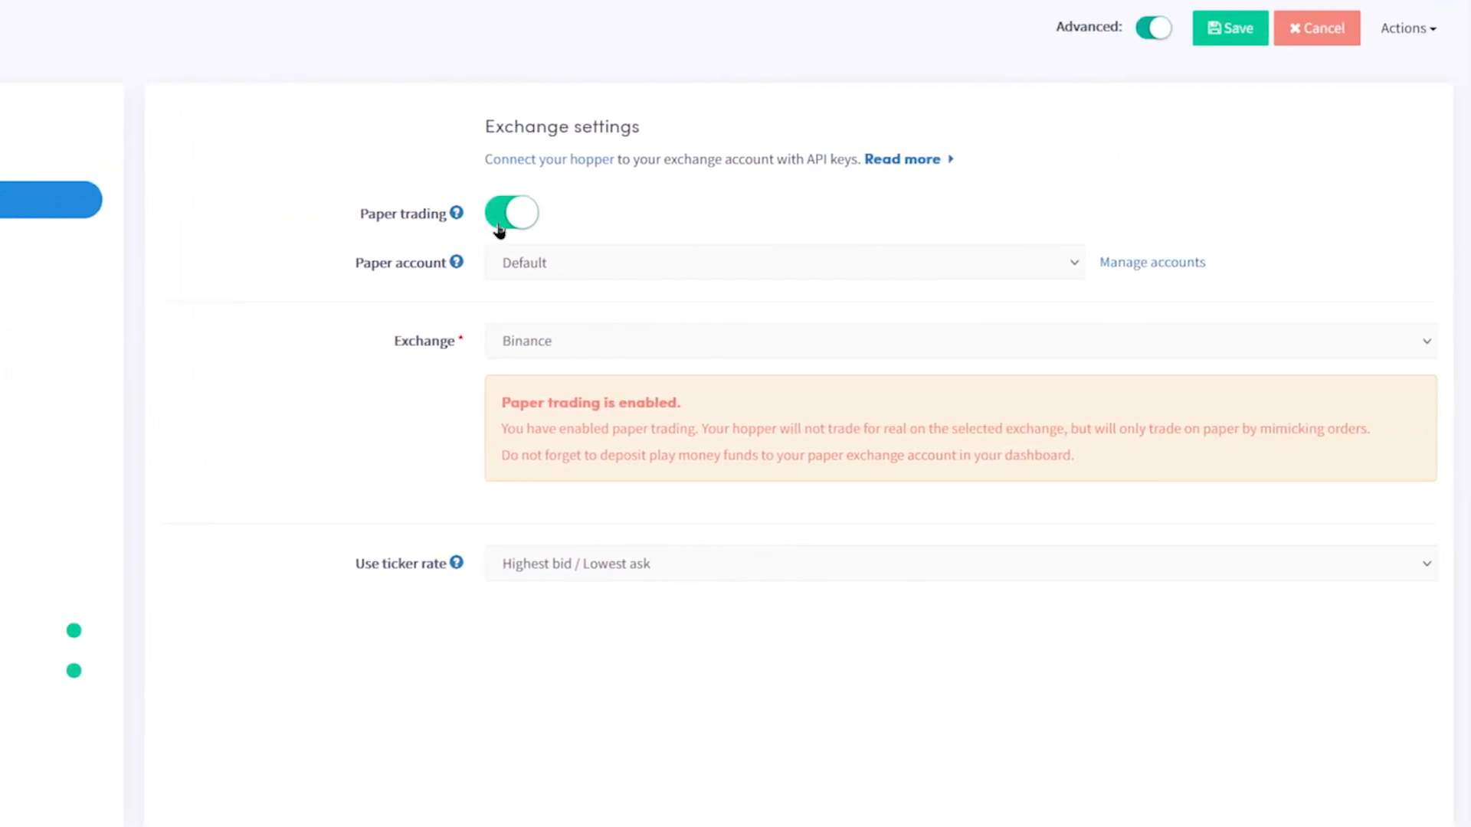
Step: Disable paper trading and save the Binance-connected config, confirming despite the stop-loss warning
click(510, 213)
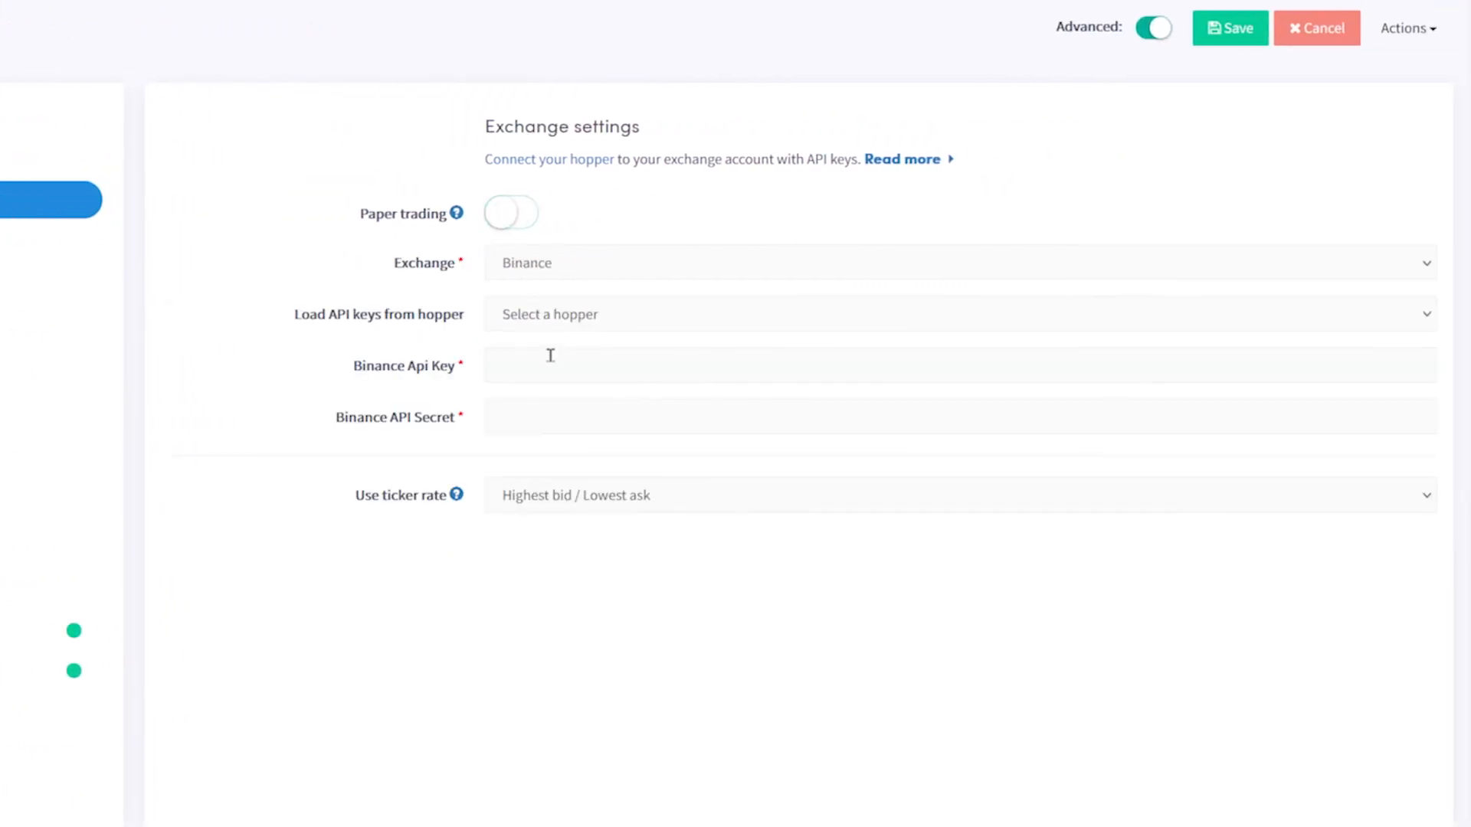
click(1230, 27)
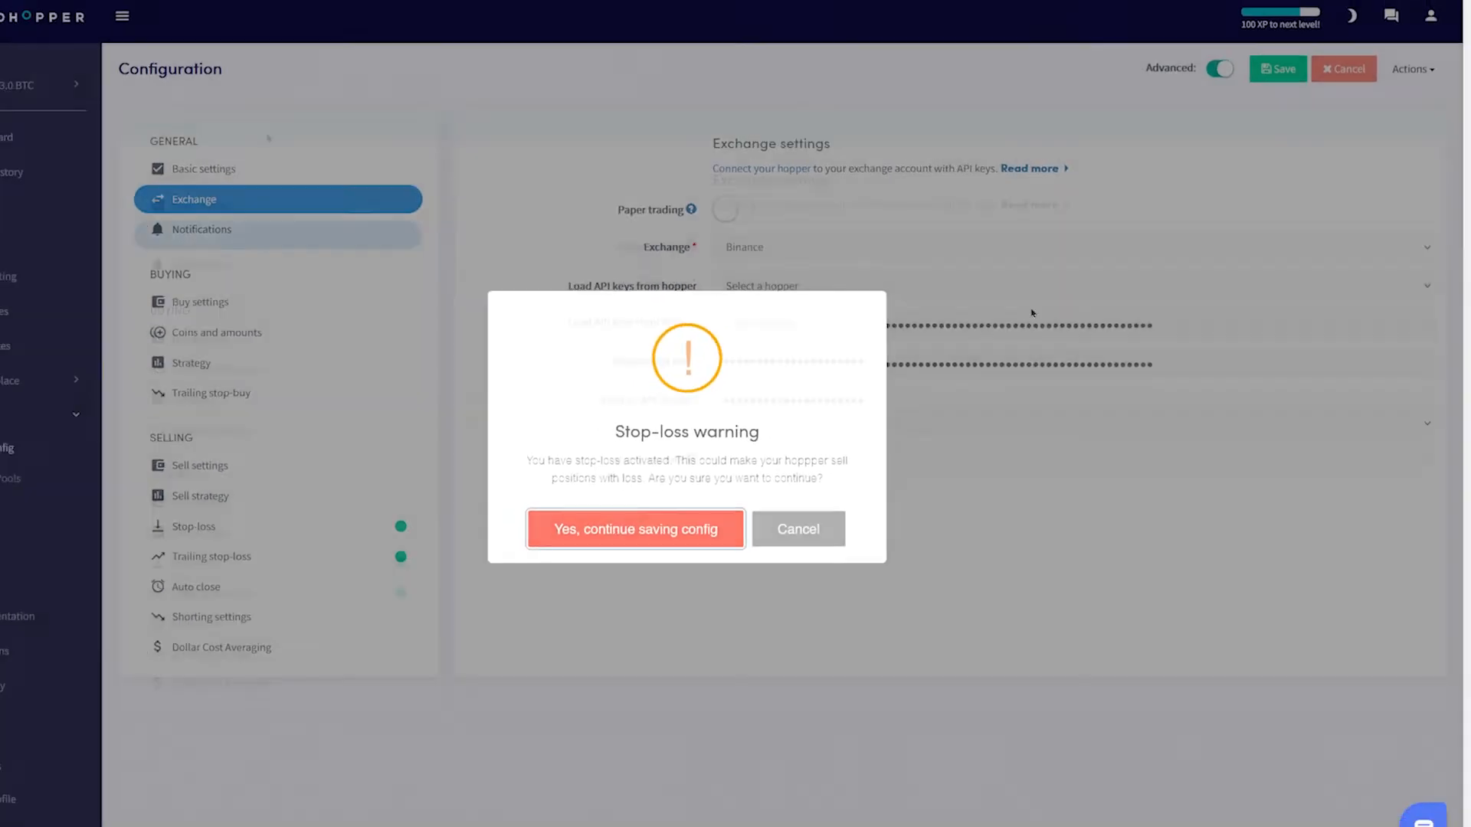
click(634, 529)
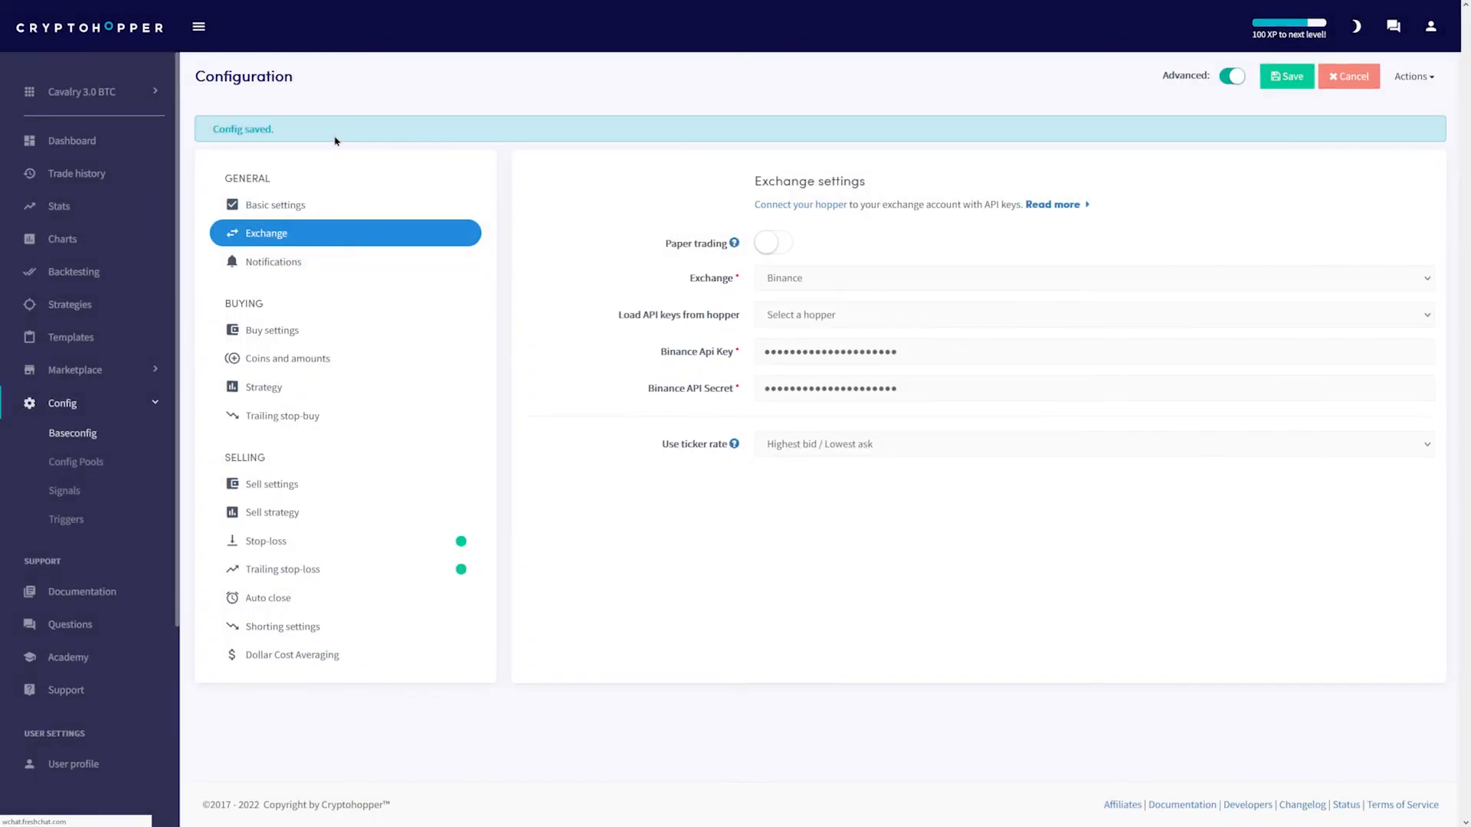